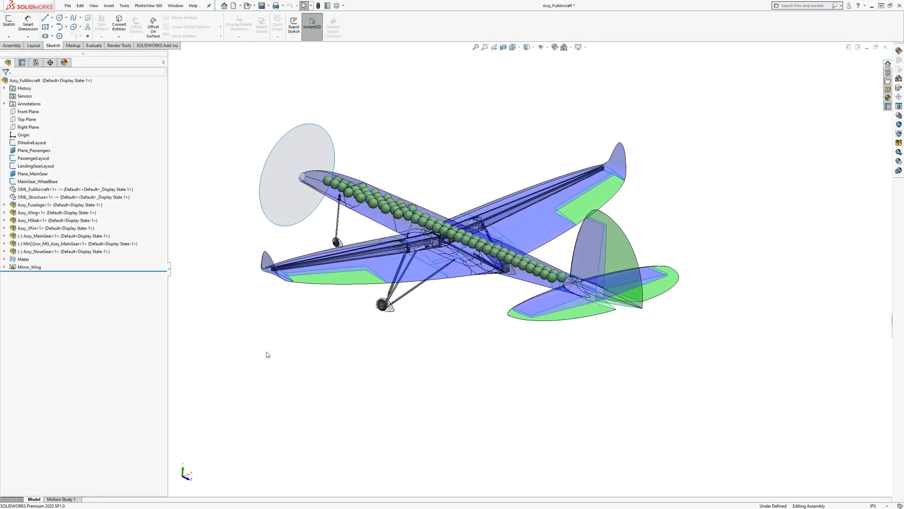
mouse_move(293, 330)
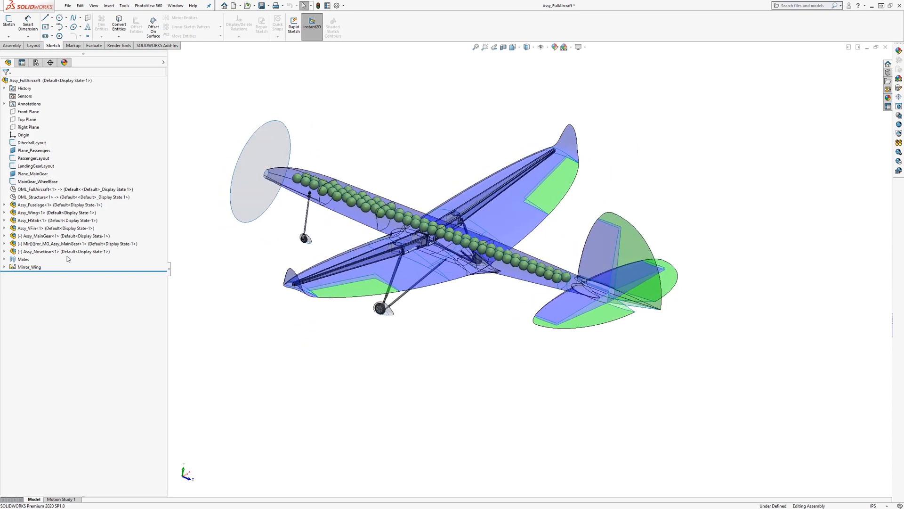
Bring the Assy_StabilityExample aircraft assembly window forward for inspection
left_click(38, 212)
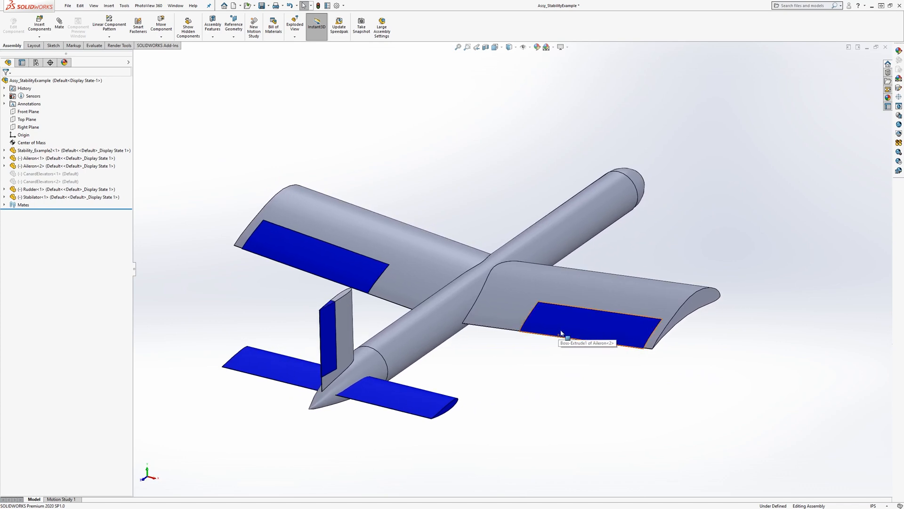
left_click(588, 326)
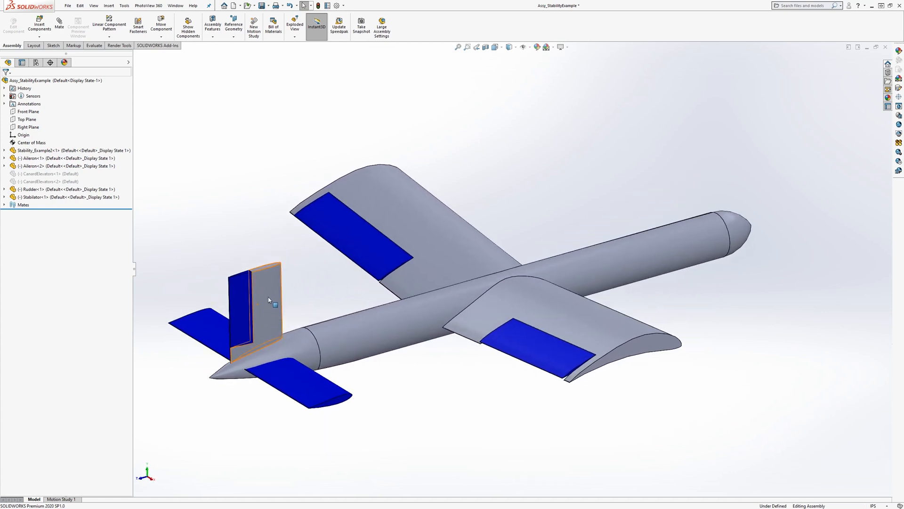
left_click(269, 299)
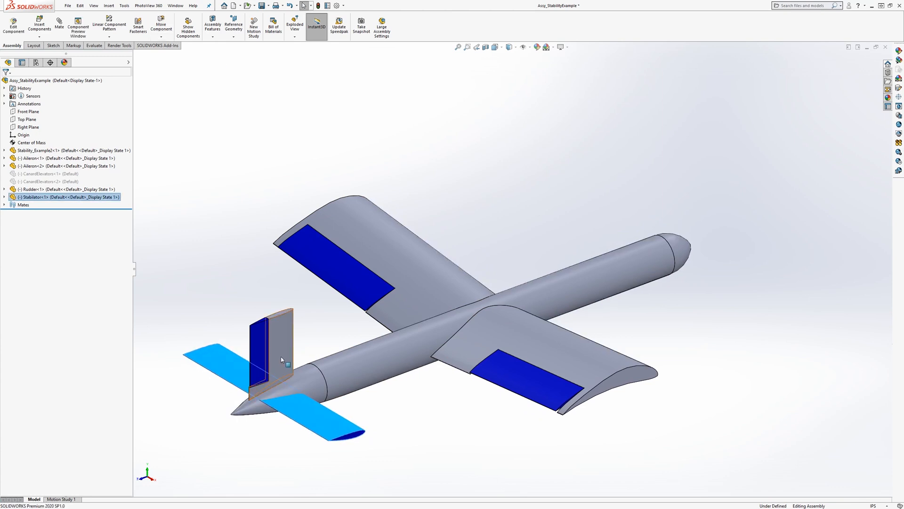
left_click(418, 402)
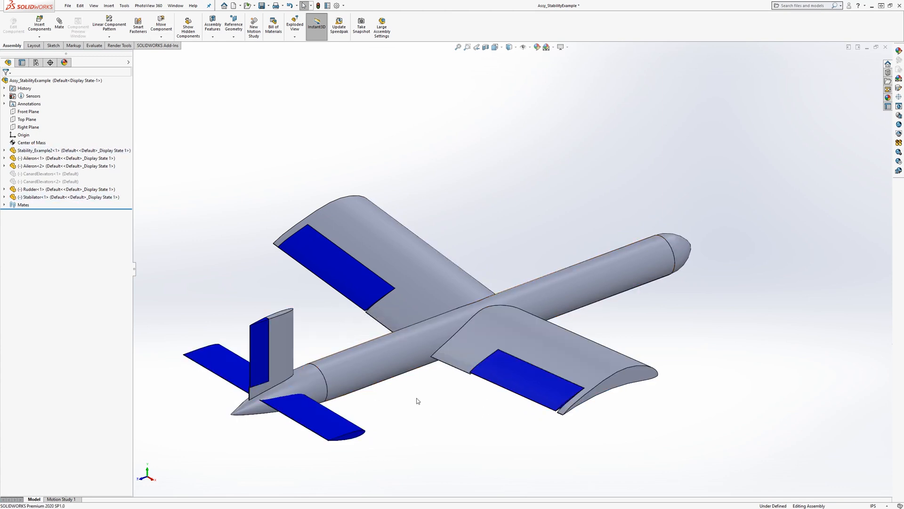
mouse_move(388, 394)
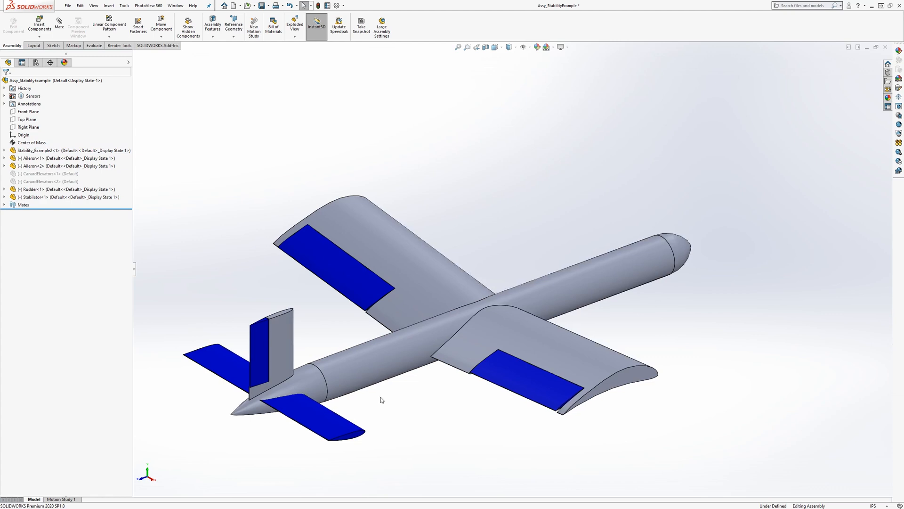
mouse_move(227, 416)
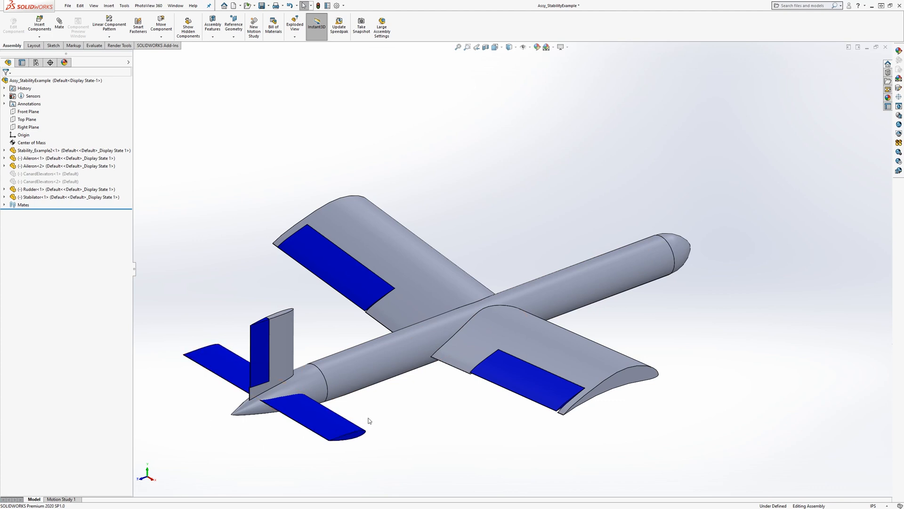
mouse_move(367, 415)
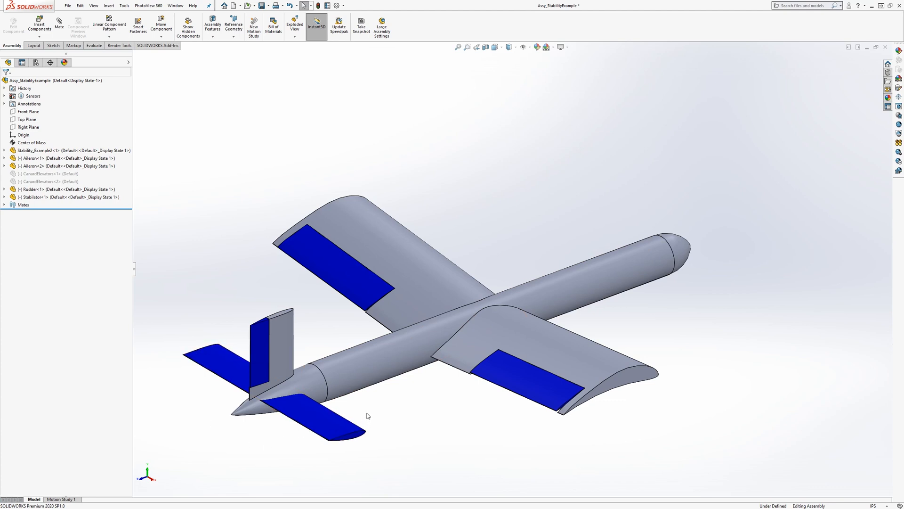
mouse_move(243, 309)
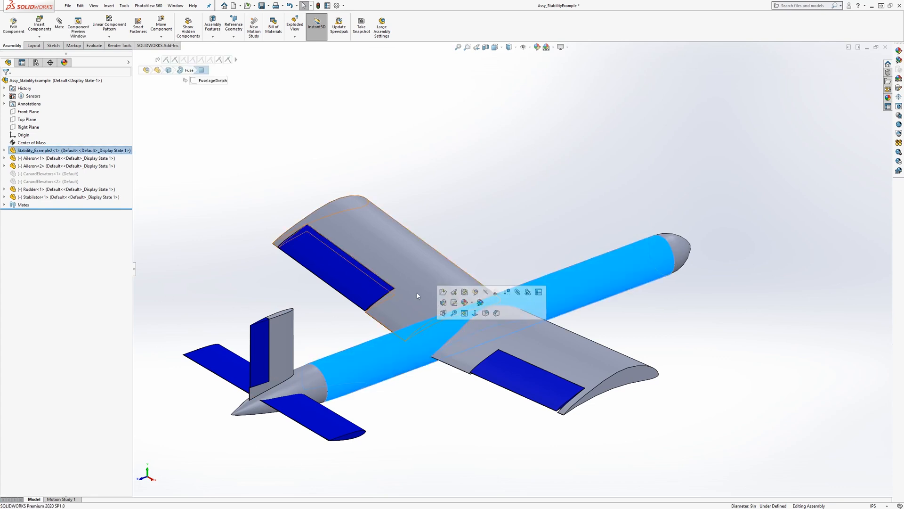
left_click(450, 385)
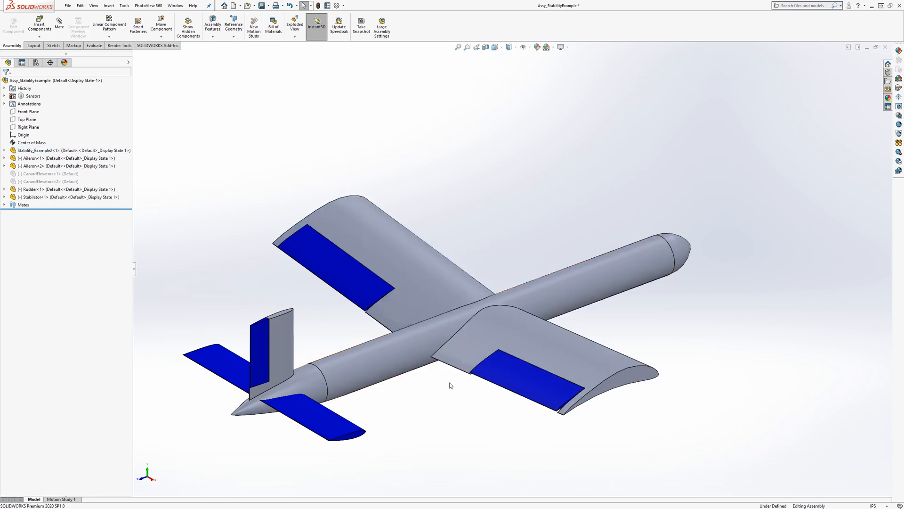